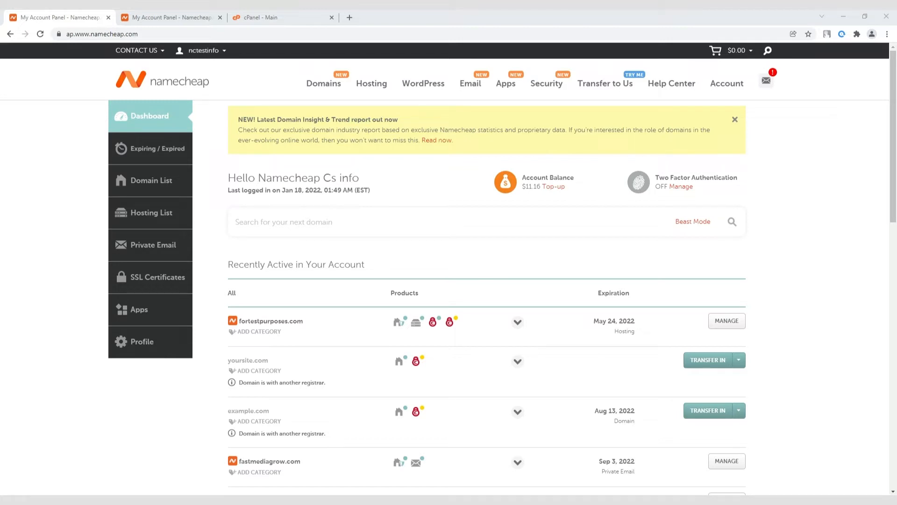
Open the fortestpurposes.com PositiveSSL certificate and its Certificate Details page
{"action": "left_click", "coordinate": [156, 277]}
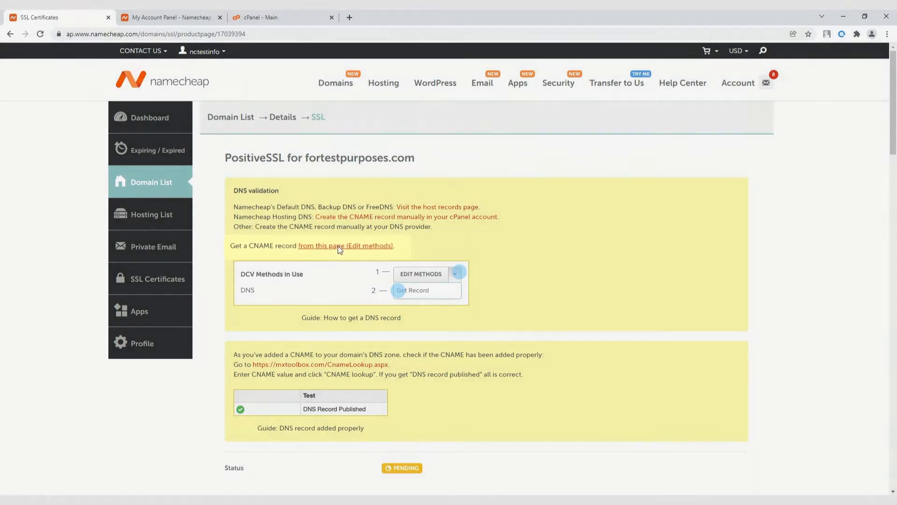
{"action": "left_click", "coordinate": [413, 290]}
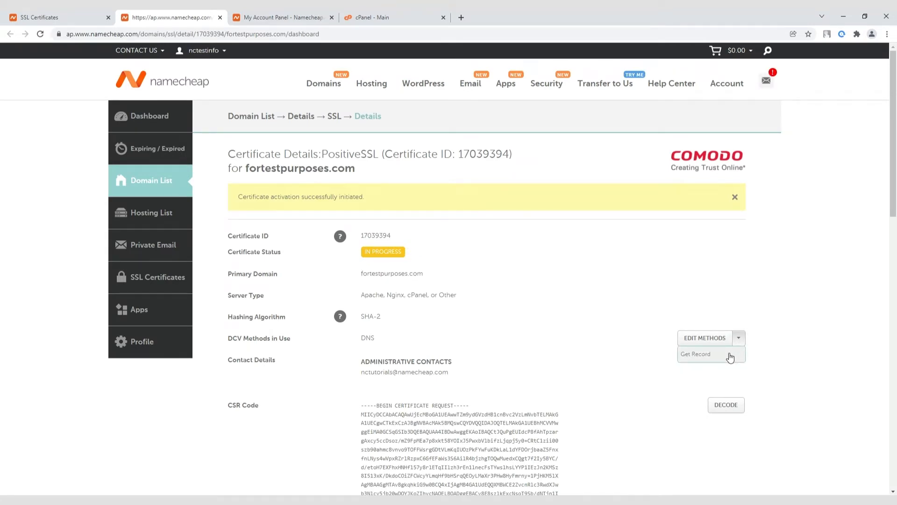
Show the DCV CNAME record and select its Host value for copying
{"action": "left_click", "coordinate": [695, 354]}
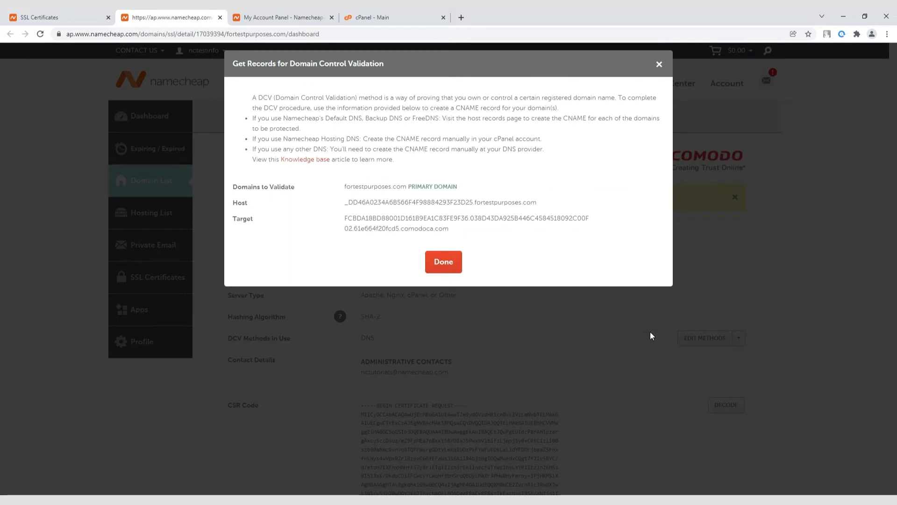
{"action": "double_click", "coordinate": [350, 202]}
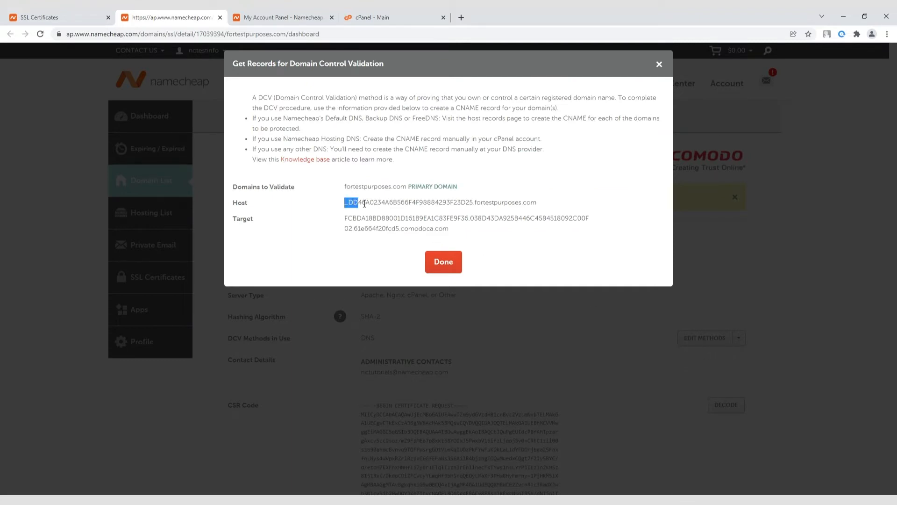
{"action": "left_click_drag", "start_coordinate": [344, 202], "coordinate": [472, 202]}
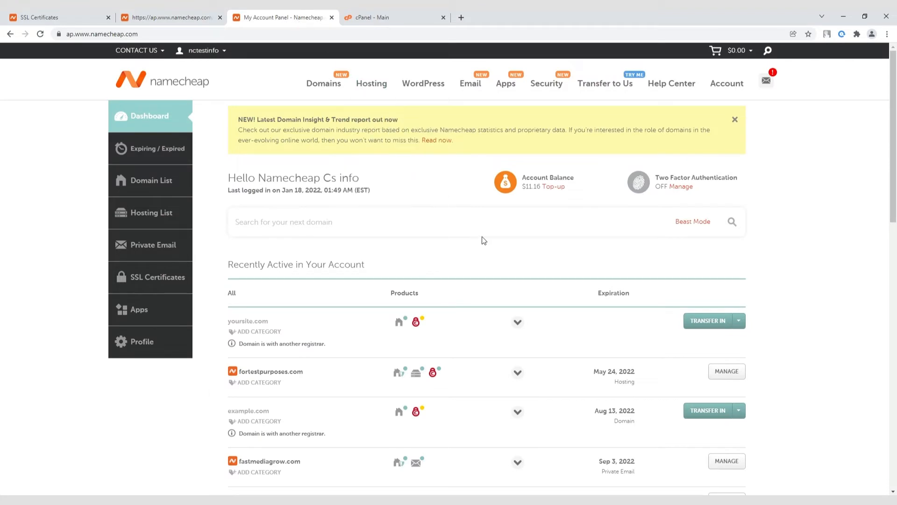
{"action": "mouse_move", "coordinate": [726, 371]}
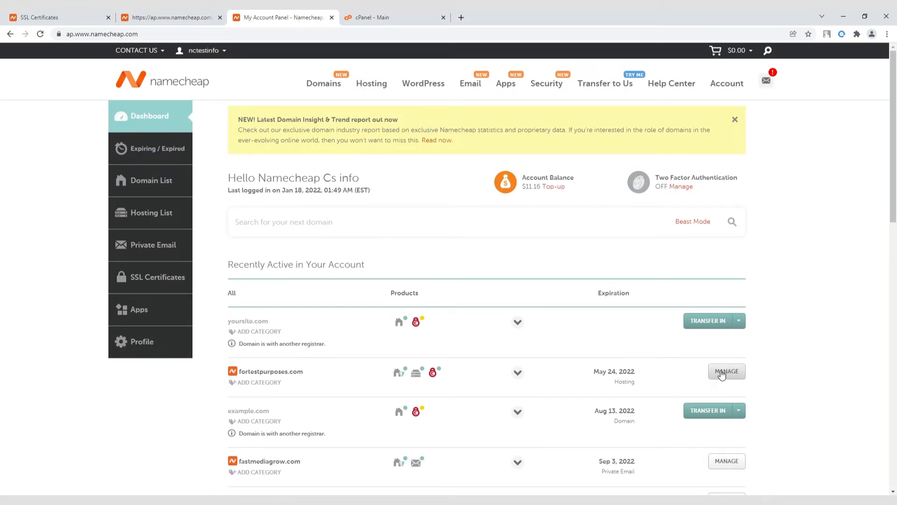
Manage fortestpurposes.com and switch to its Advanced DNS host records
{"action": "left_click", "coordinate": [726, 371]}
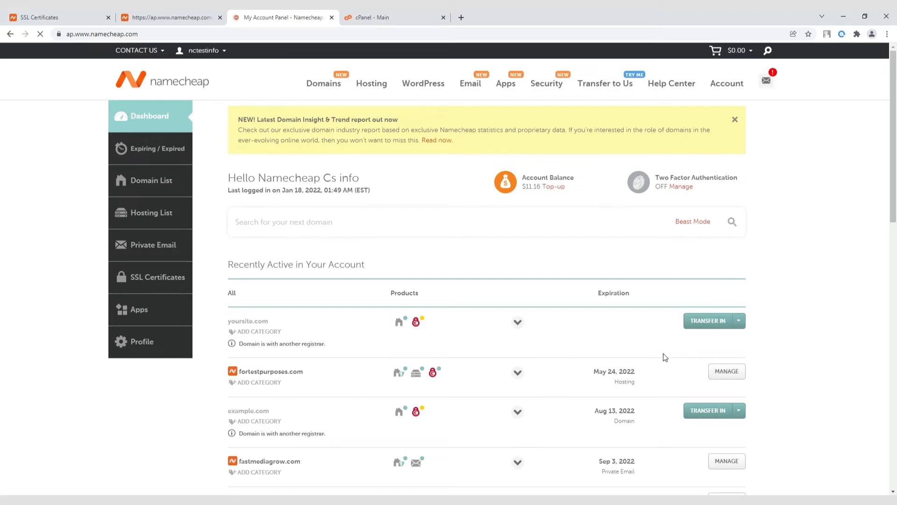
{"action": "left_click", "coordinate": [726, 370]}
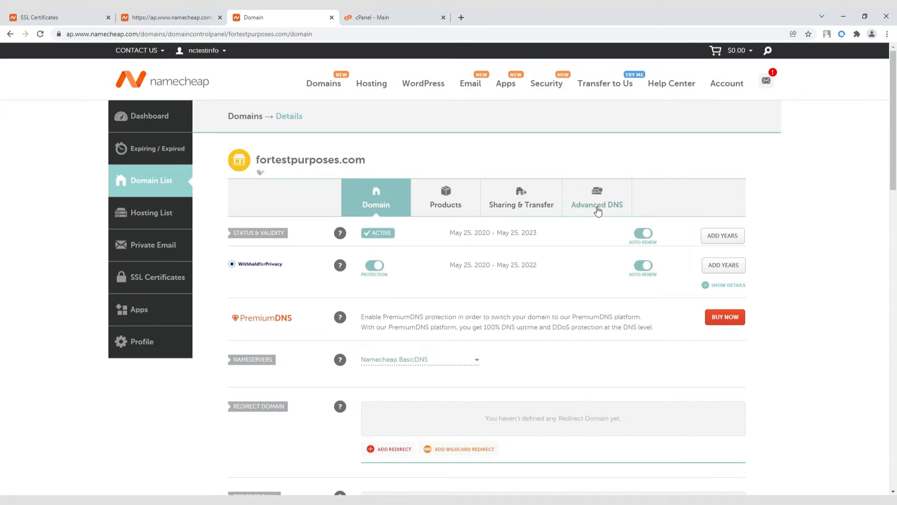
{"action": "left_click", "coordinate": [596, 204]}
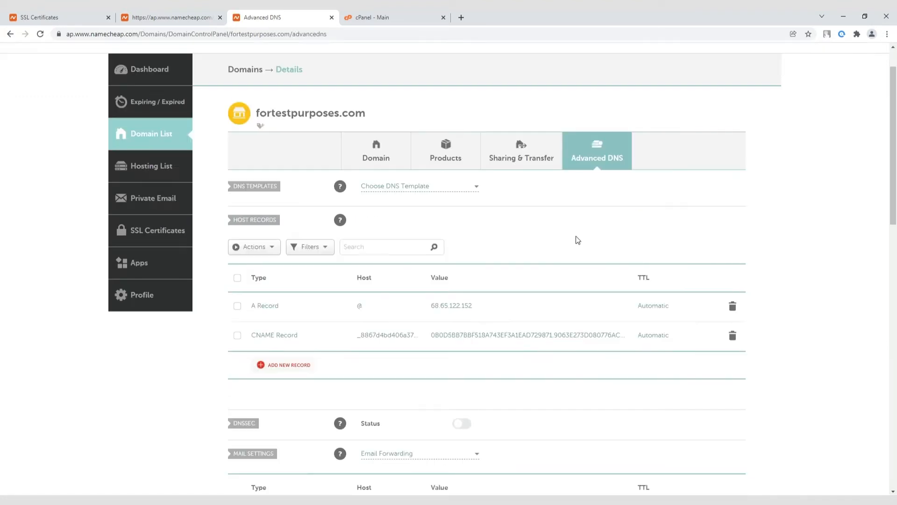
{"action": "mouse_move", "coordinate": [572, 258]}
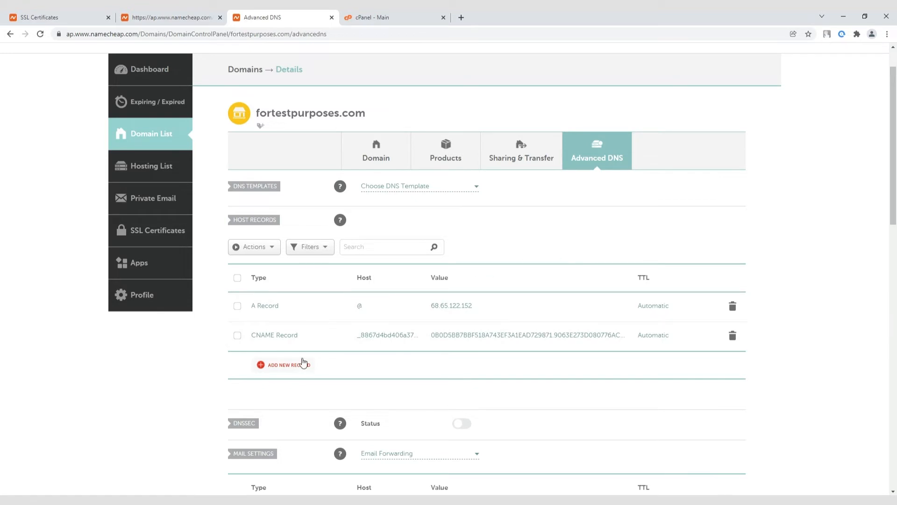
Add and save a CNAME record with host 4F98884293F23D25 and the pasted comodoca target
{"action": "left_click", "coordinate": [282, 364]}
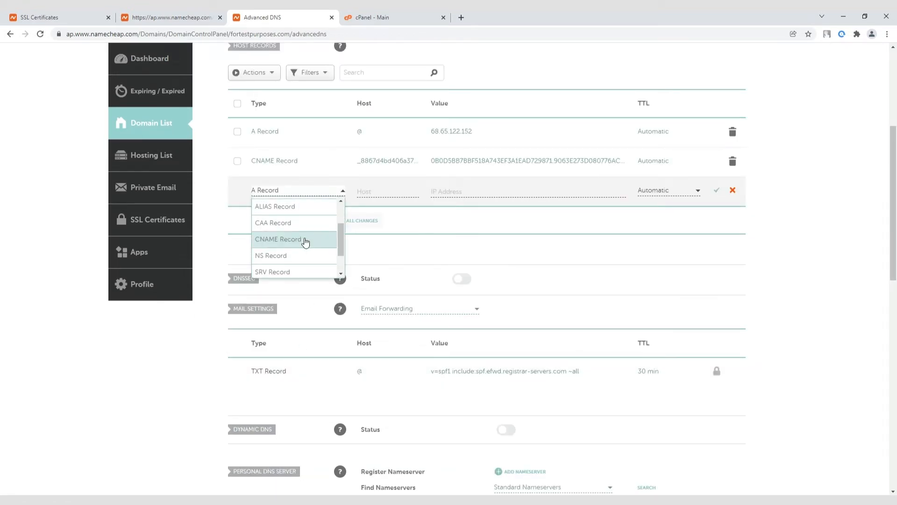
{"action": "left_click", "coordinate": [278, 239]}
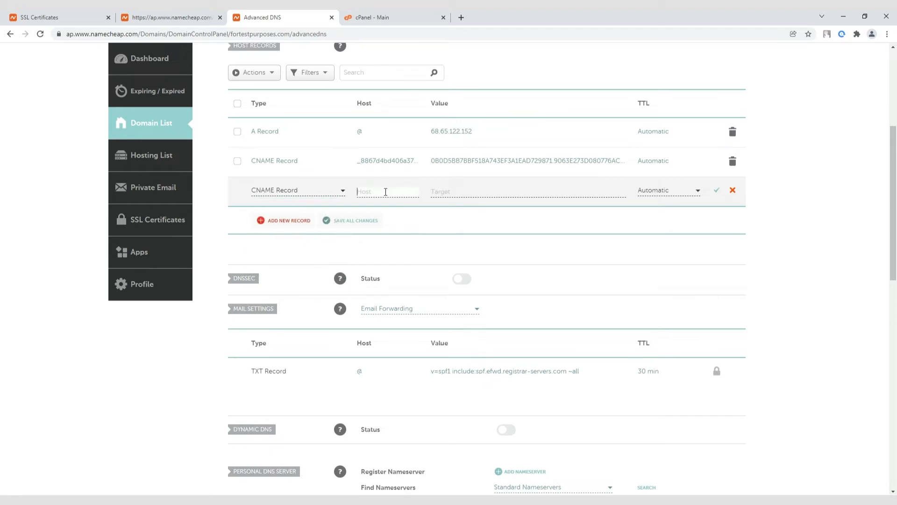
{"action": "type", "text": "4F98884293F23D25"}
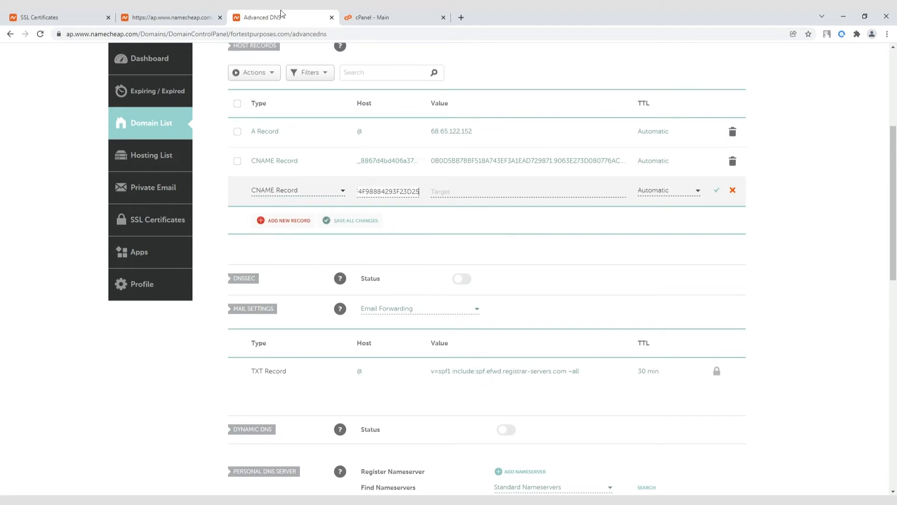
{"action": "left_click", "coordinate": [169, 17]}
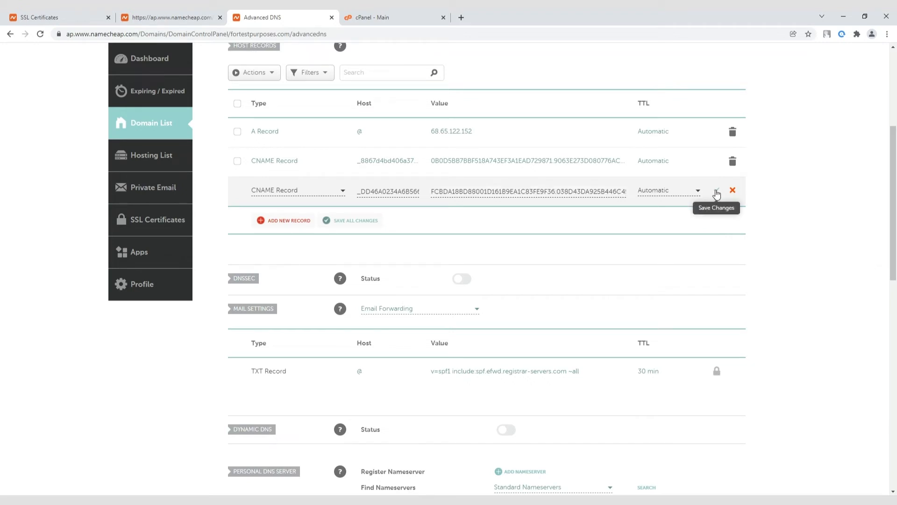
{"action": "left_click", "coordinate": [716, 191]}
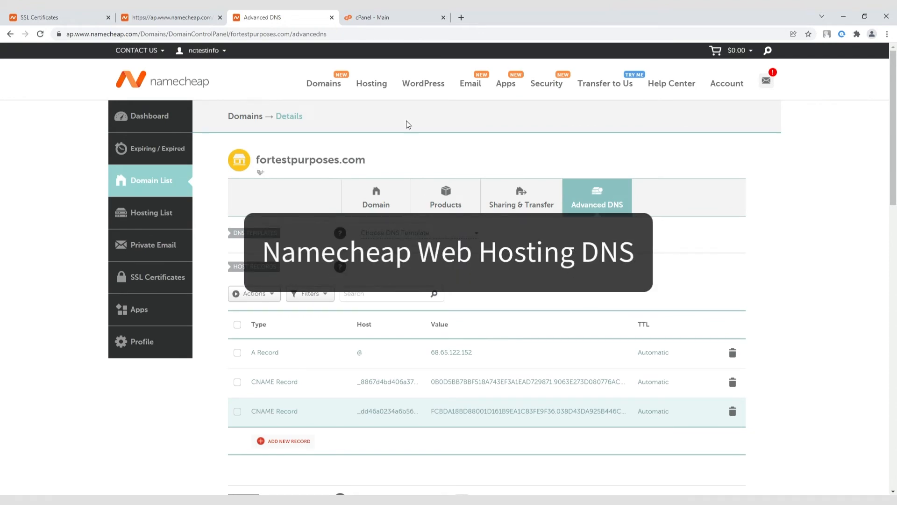
In cPanel, open Zone Editor and manage fortestpurposes.com's zone records
{"action": "left_click", "coordinate": [370, 18]}
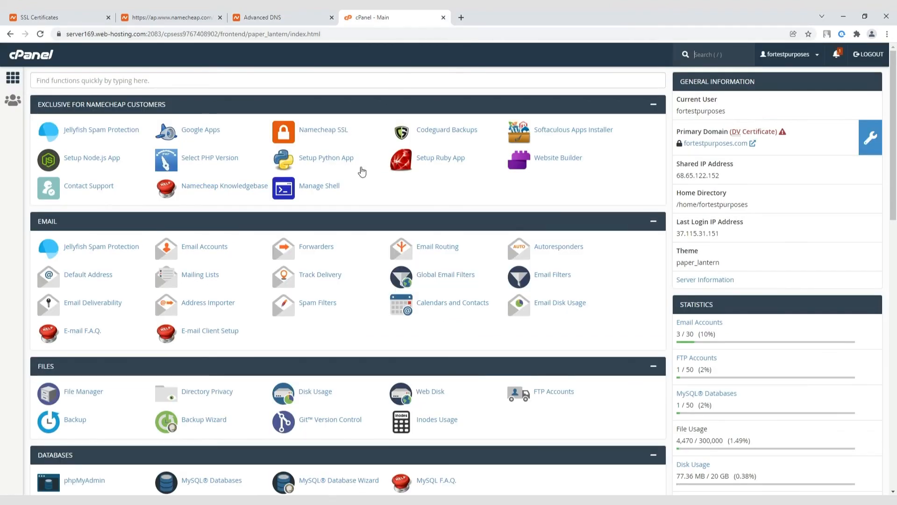
{"action": "scroll", "scroll_direction": "down", "scroll_amount": 3}
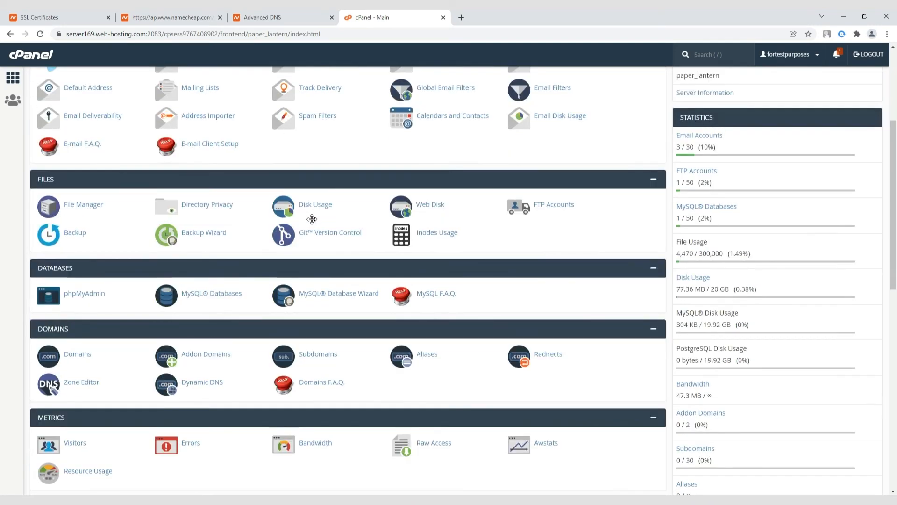
{"action": "left_click", "coordinate": [81, 381]}
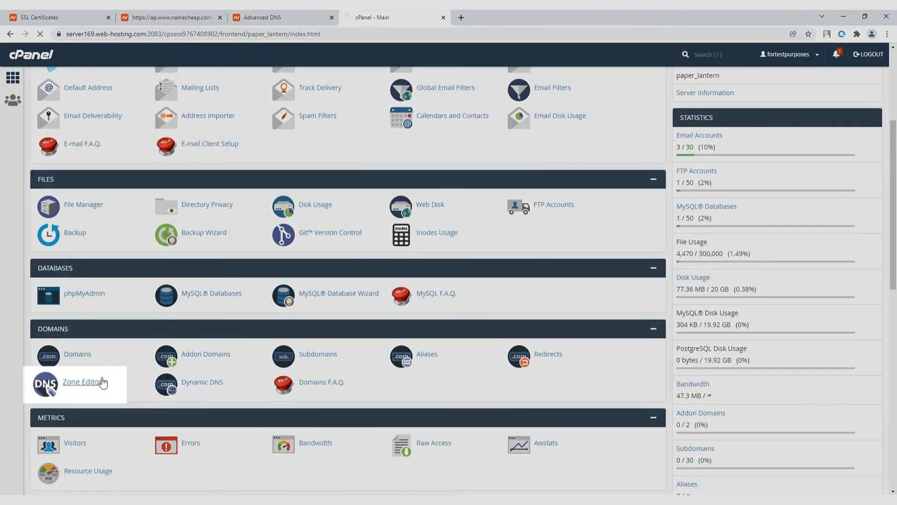
{"action": "left_click", "coordinate": [85, 381]}
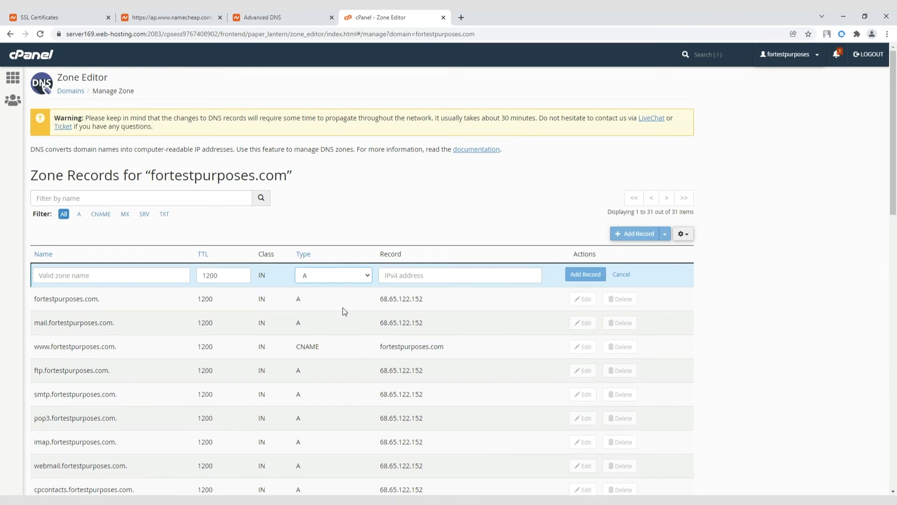
Add the validation CNAME record with TTL 60, then filter the zone list to CNAME
{"action": "left_click", "coordinate": [333, 275]}
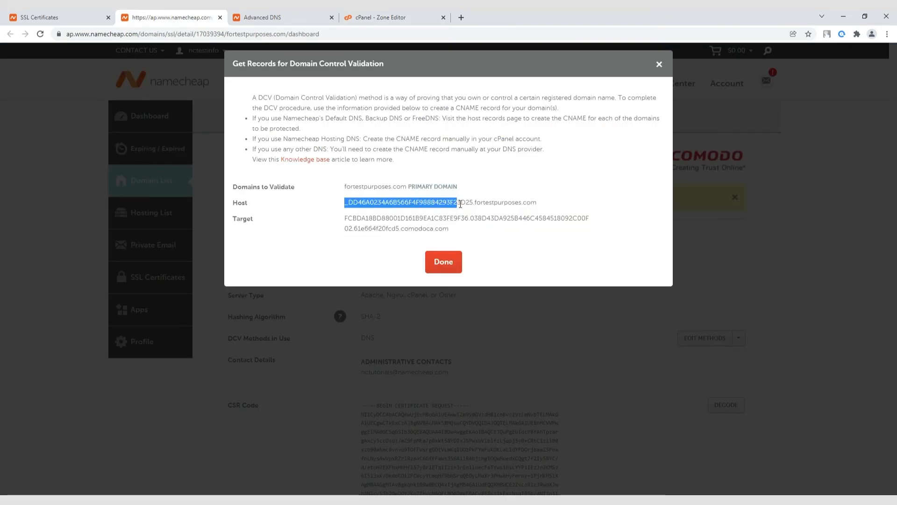
{"action": "left_click", "coordinate": [394, 17]}
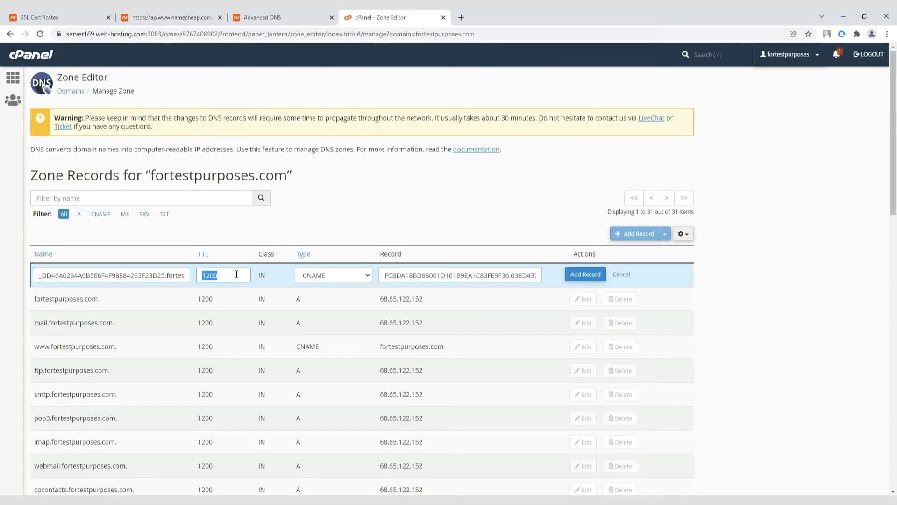
{"action": "type", "text": "60"}
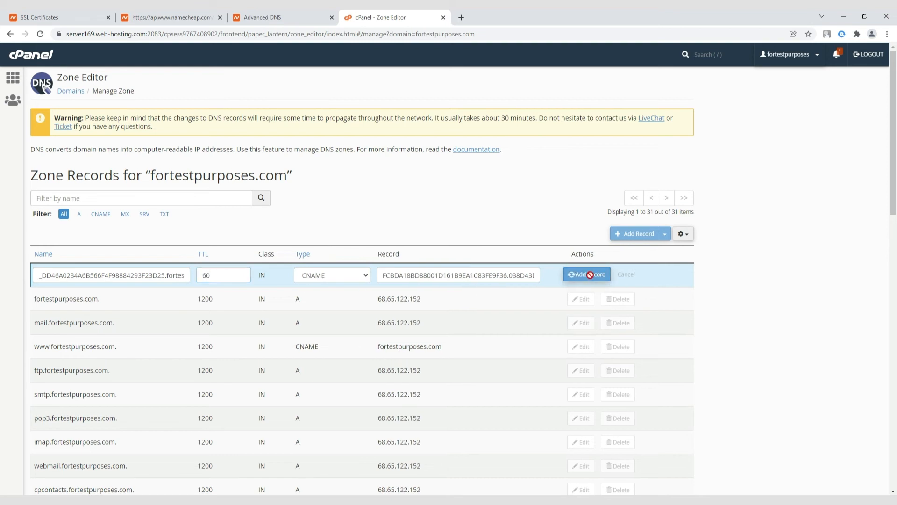
{"action": "left_click", "coordinate": [586, 274]}
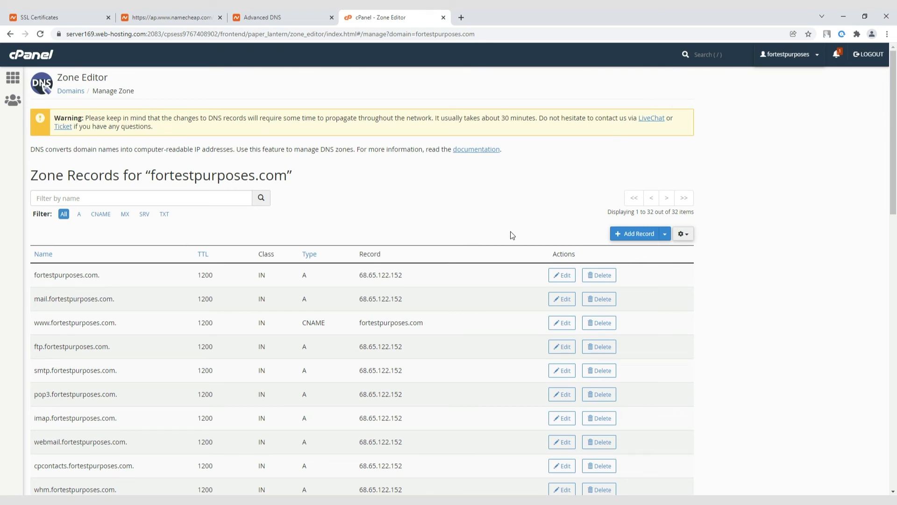
{"action": "left_click", "coordinate": [100, 214]}
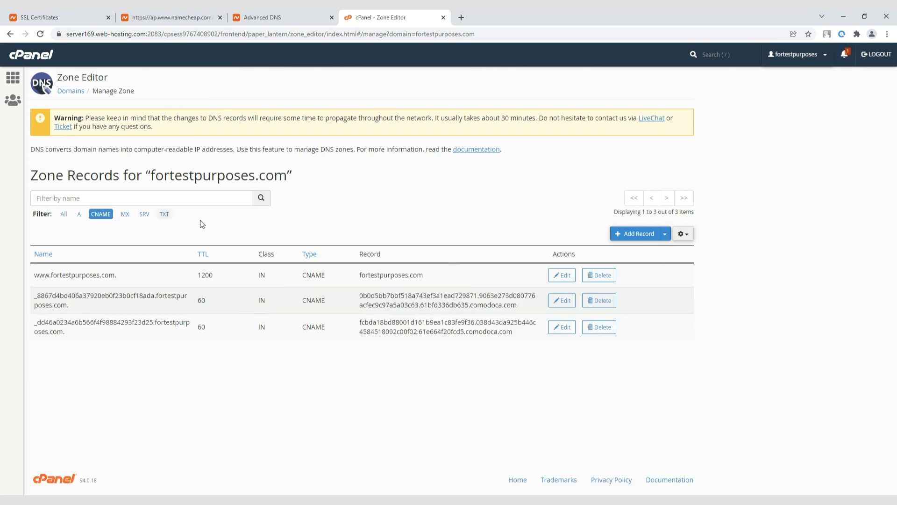